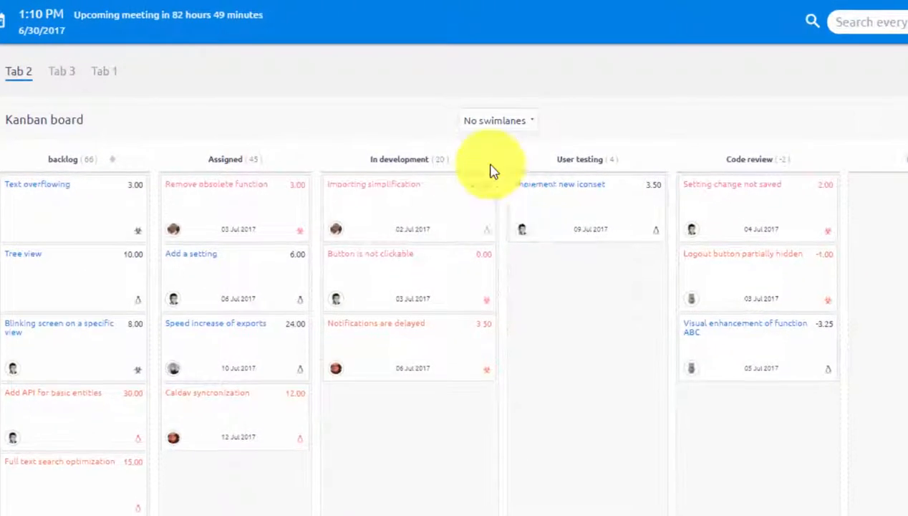
Step: Try assignee swimlanes, revert to No swimlanes, and limit the Kanban board to only my tasks
left_click(498, 120)
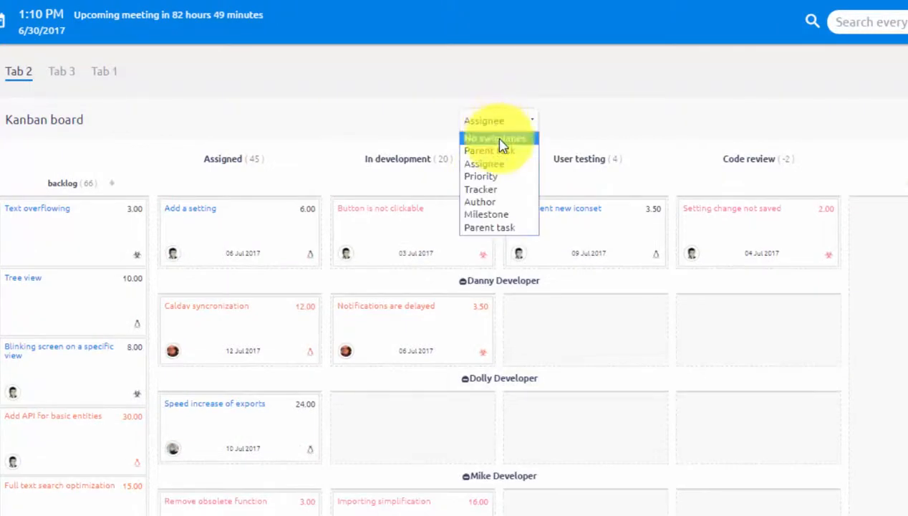
left_click(495, 138)
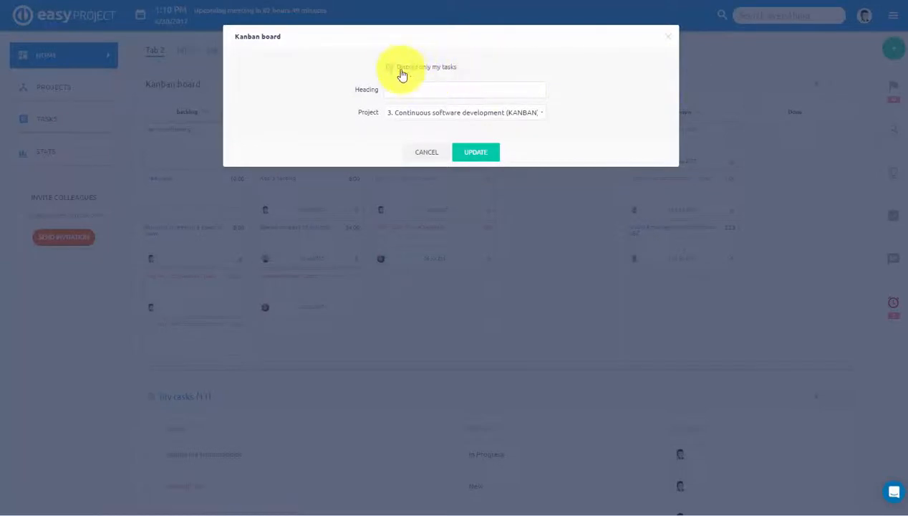
left_click(476, 152)
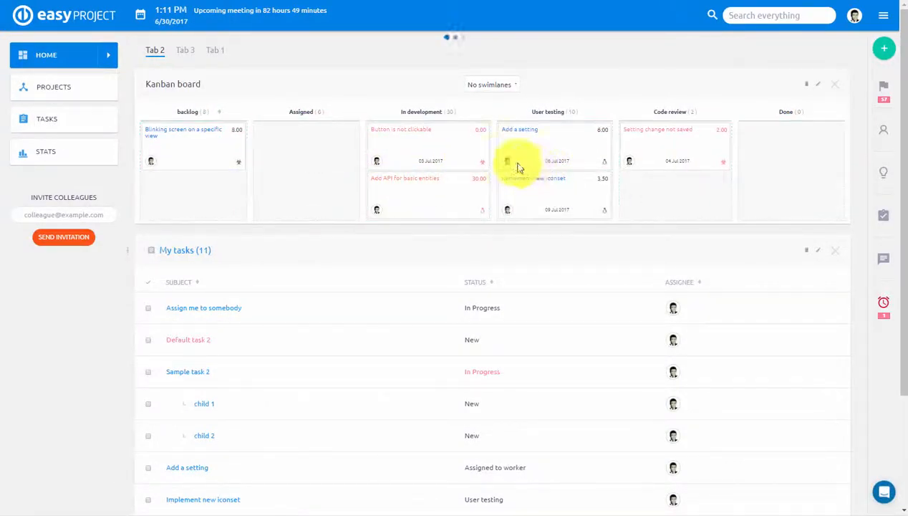
Step: Reach the My tasks list and leave its filter settings unchanged before heading to the WBS
scroll("down", 3)
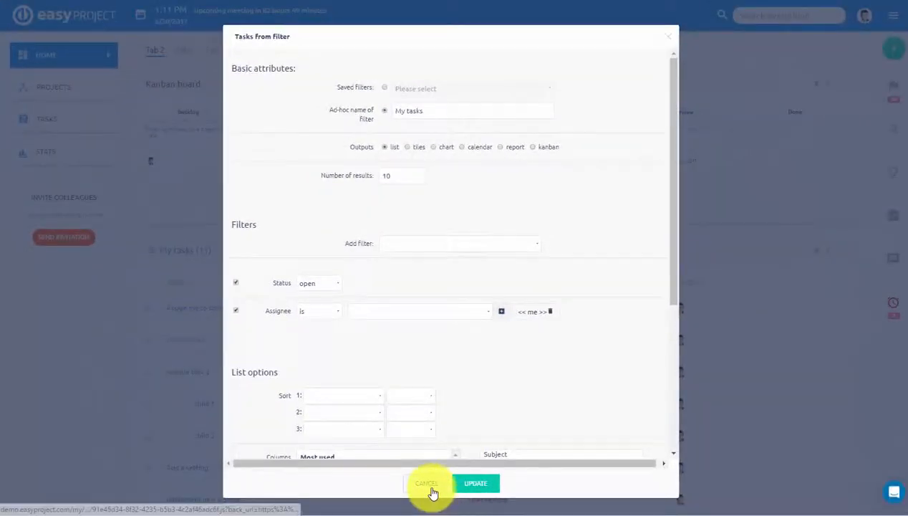
left_click(424, 482)
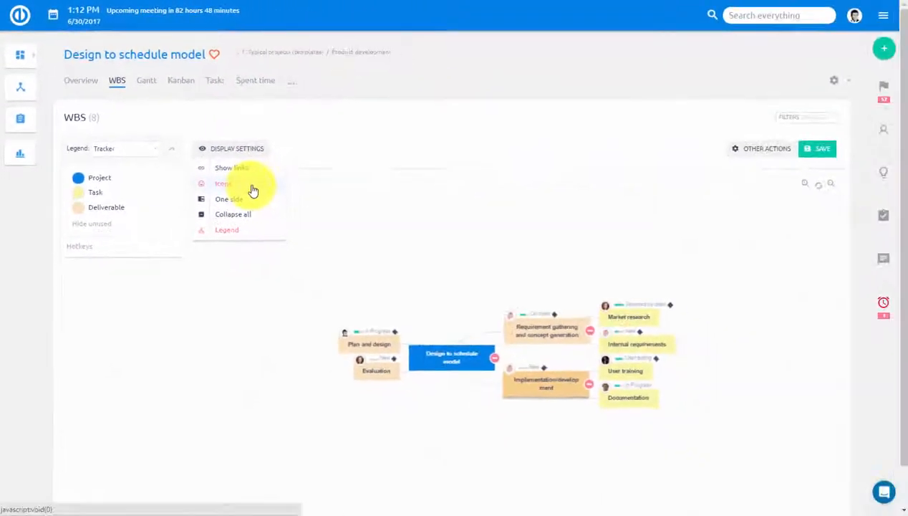
Step: Colour the WBS nodes by % Done, then by Status, via the legend
left_click(123, 148)
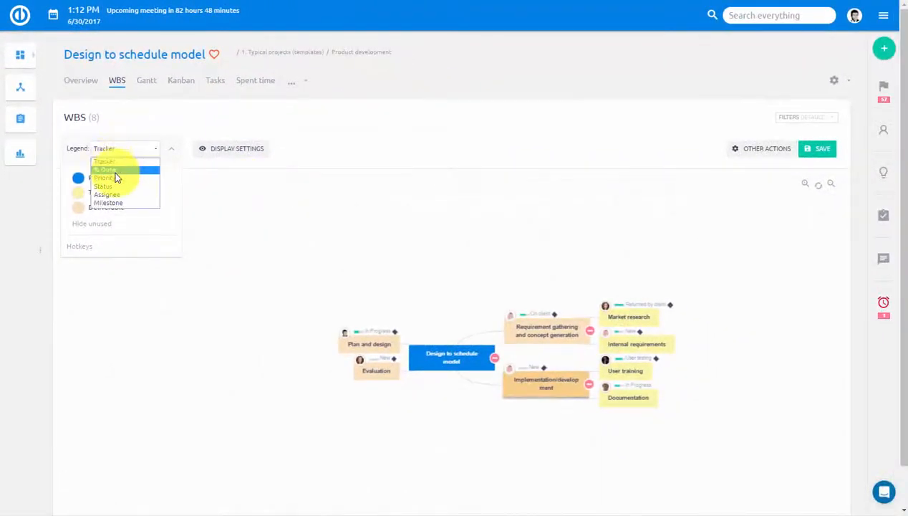
left_click(106, 169)
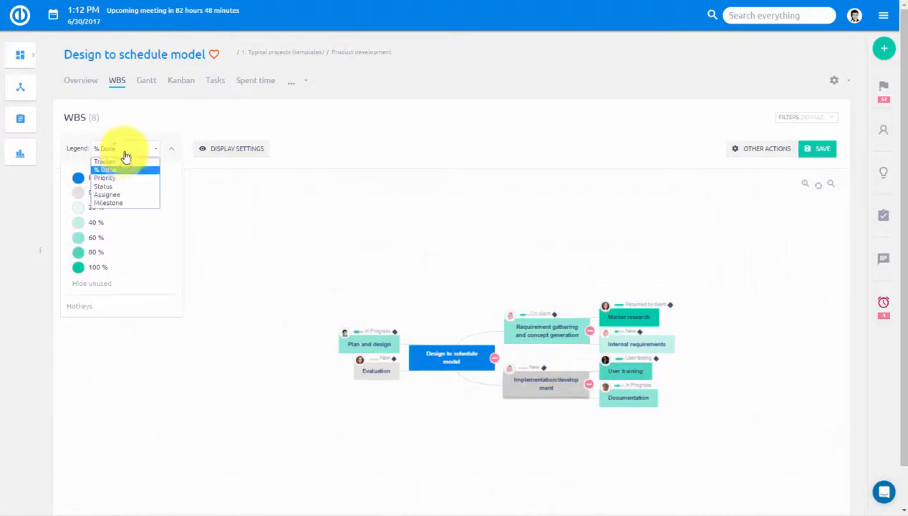
left_click(103, 187)
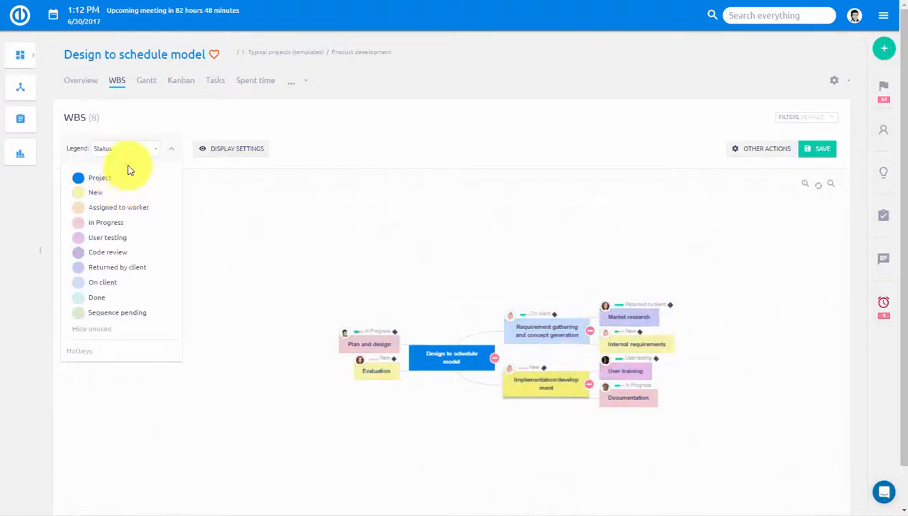
left_click(126, 148)
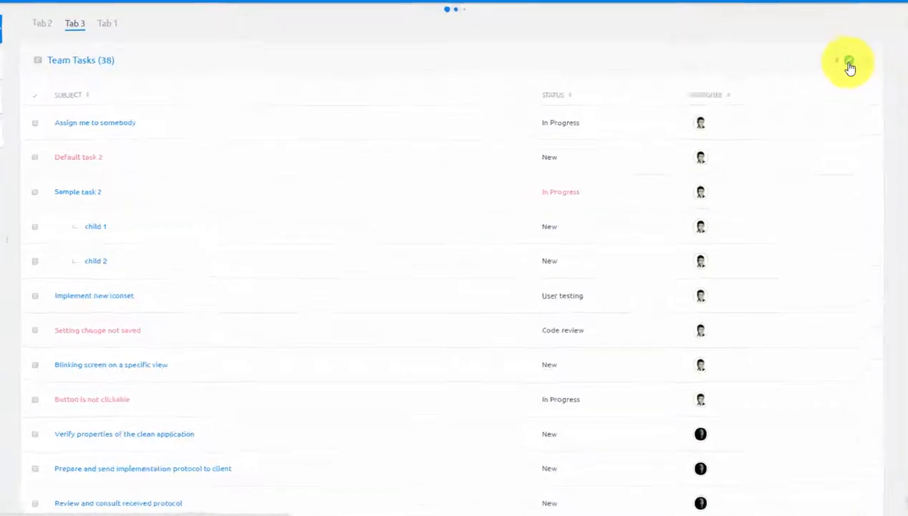
Step: Browse the task list through Admin, Danny and Ted's saved filters and open the 'Logout button partially hidden' task
left_click(849, 64)
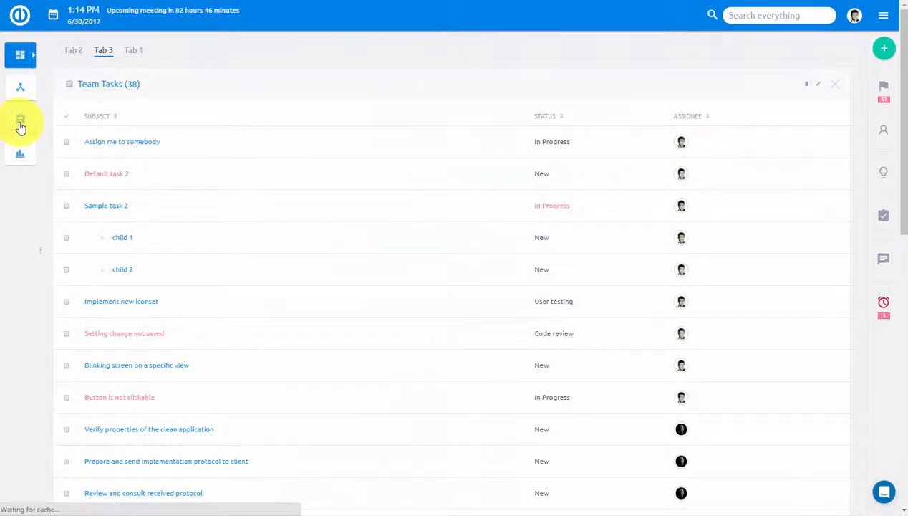
left_click(20, 121)
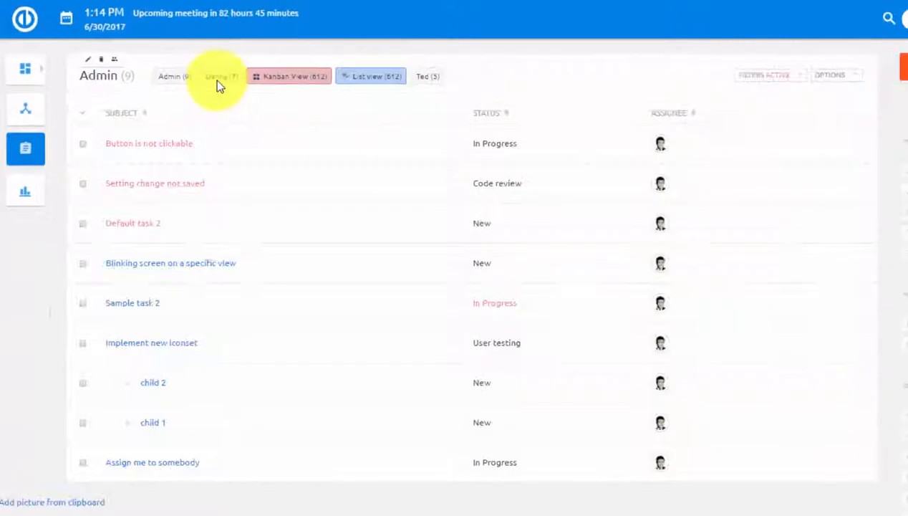
left_click(221, 76)
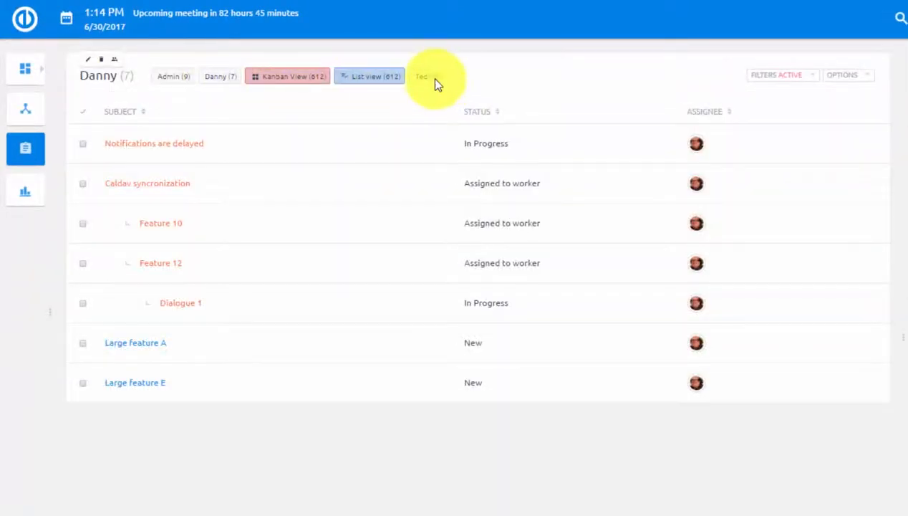
left_click(422, 77)
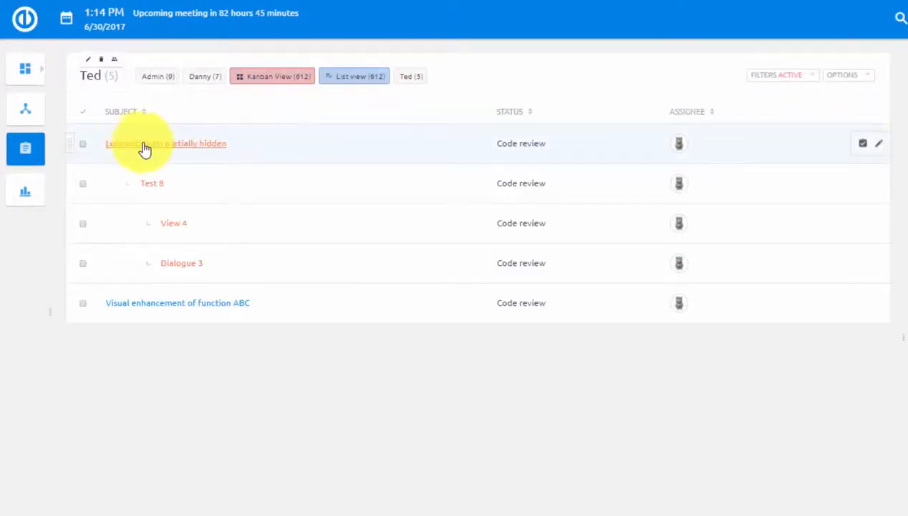
left_click(166, 143)
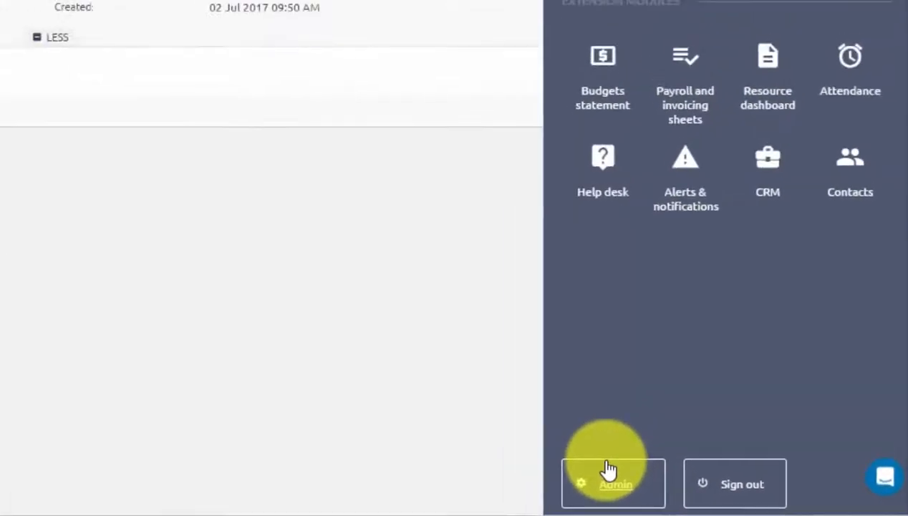
Step: Create a new tracker named 'Help Desk Ticket' in Admin > Trackers
left_click(613, 484)
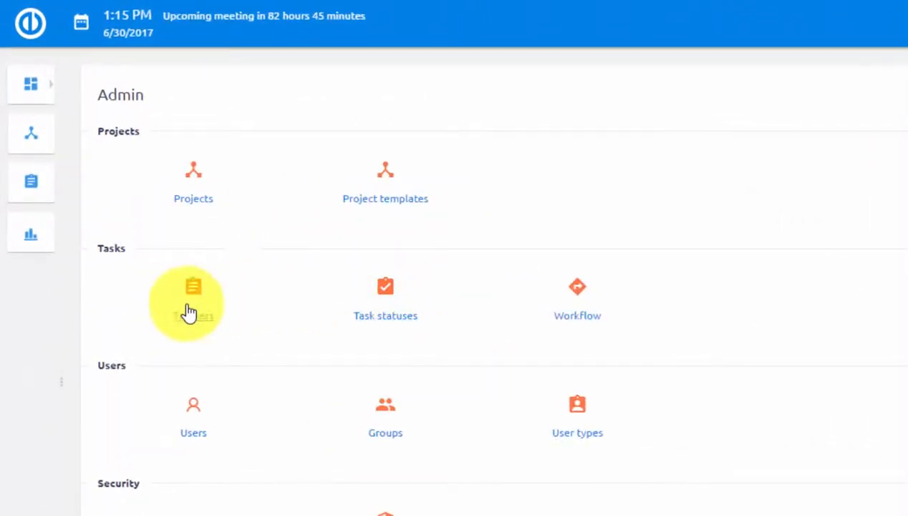
left_click(193, 293)
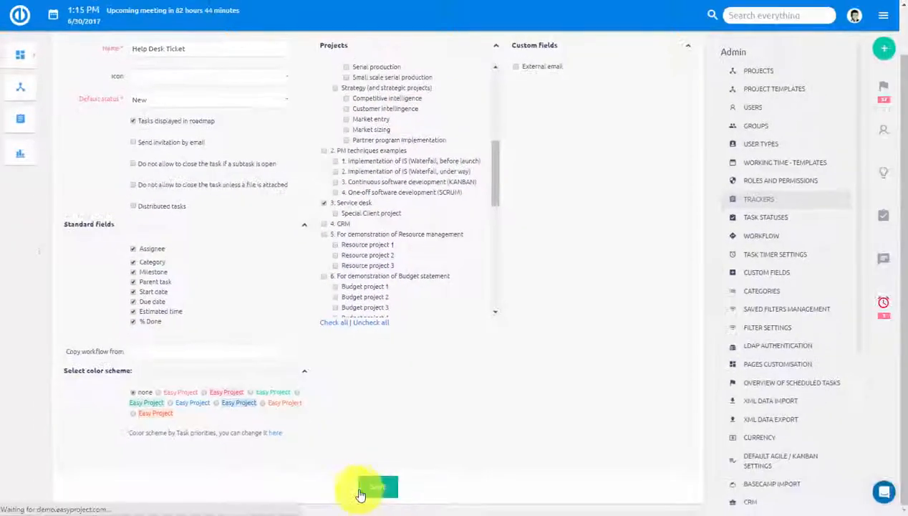
left_click(379, 487)
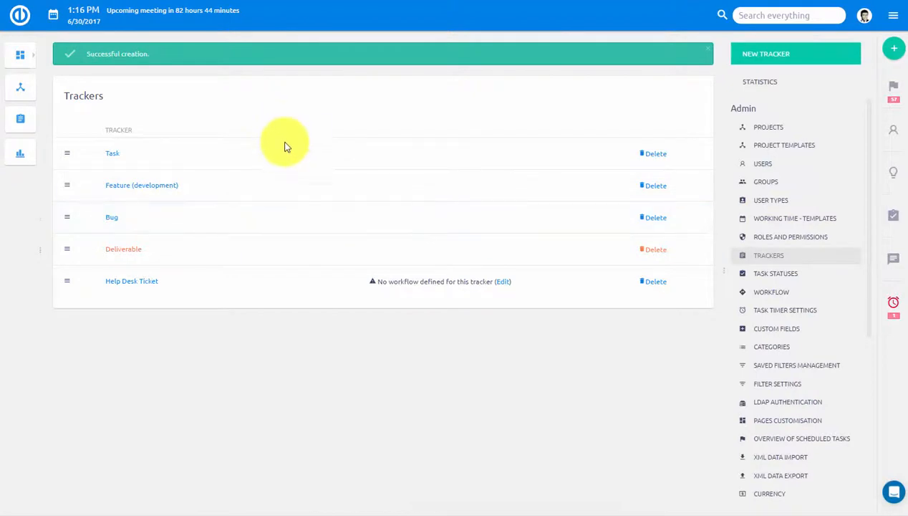
mouse_move(322, 292)
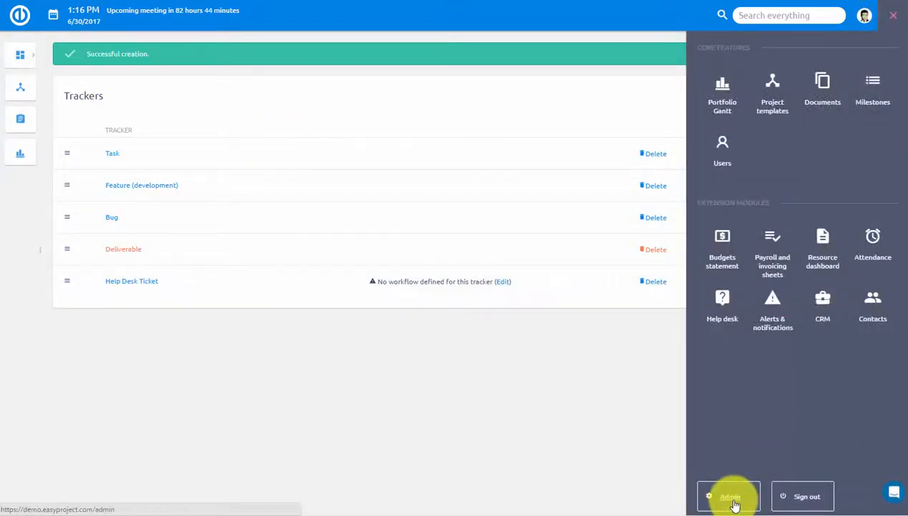
Step: Create a new task status named 'Passive' in Admin > Task statuses
left_click(730, 496)
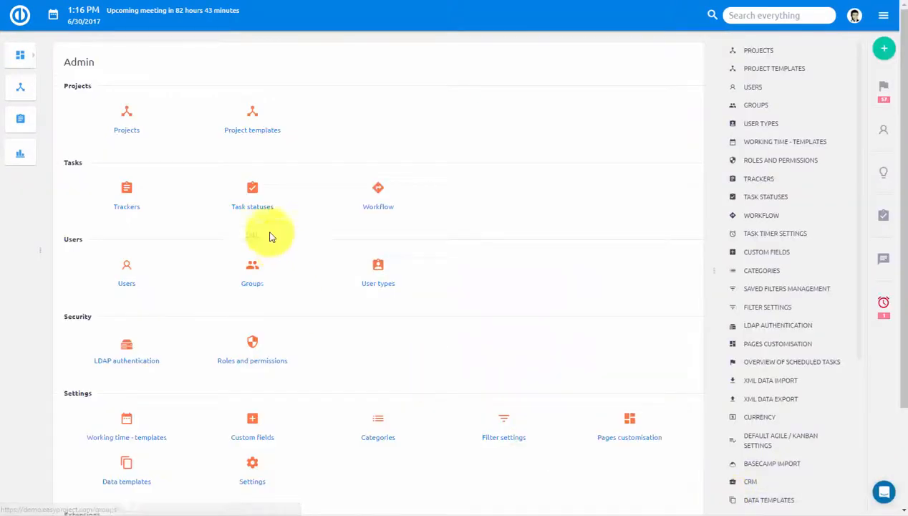
left_click(252, 197)
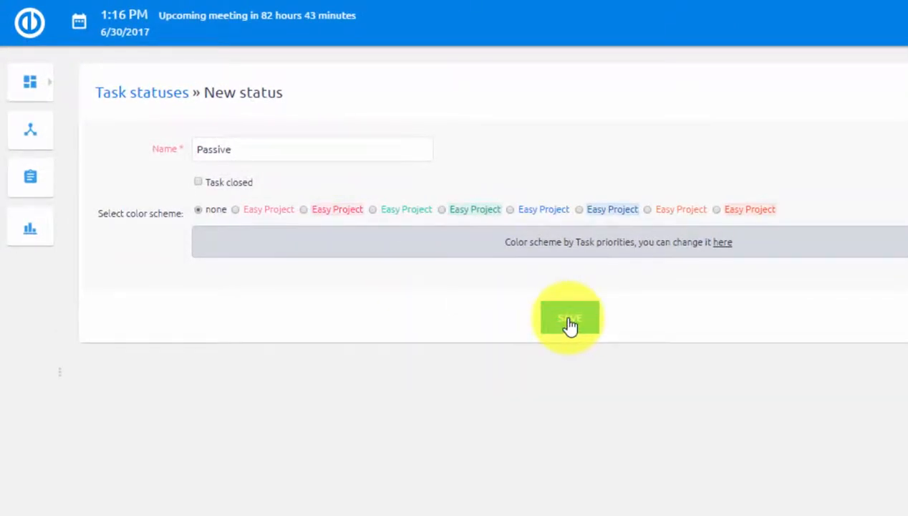
left_click(568, 318)
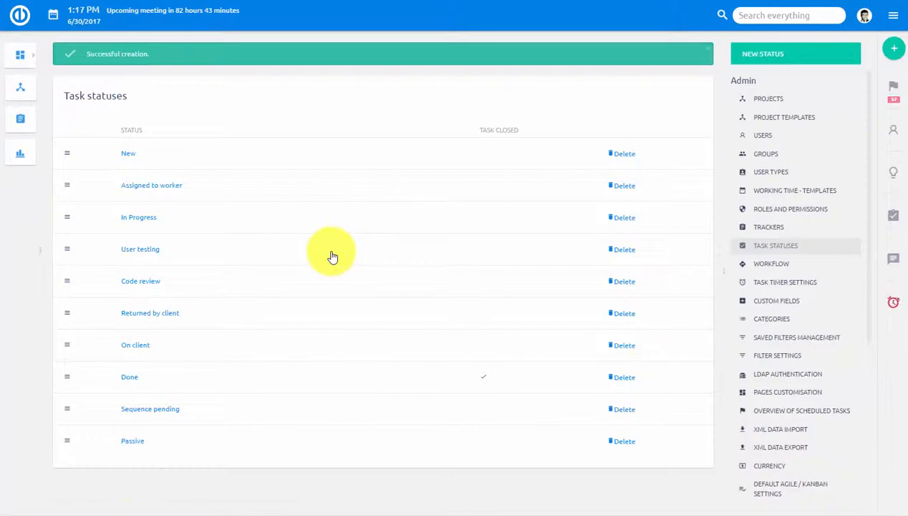